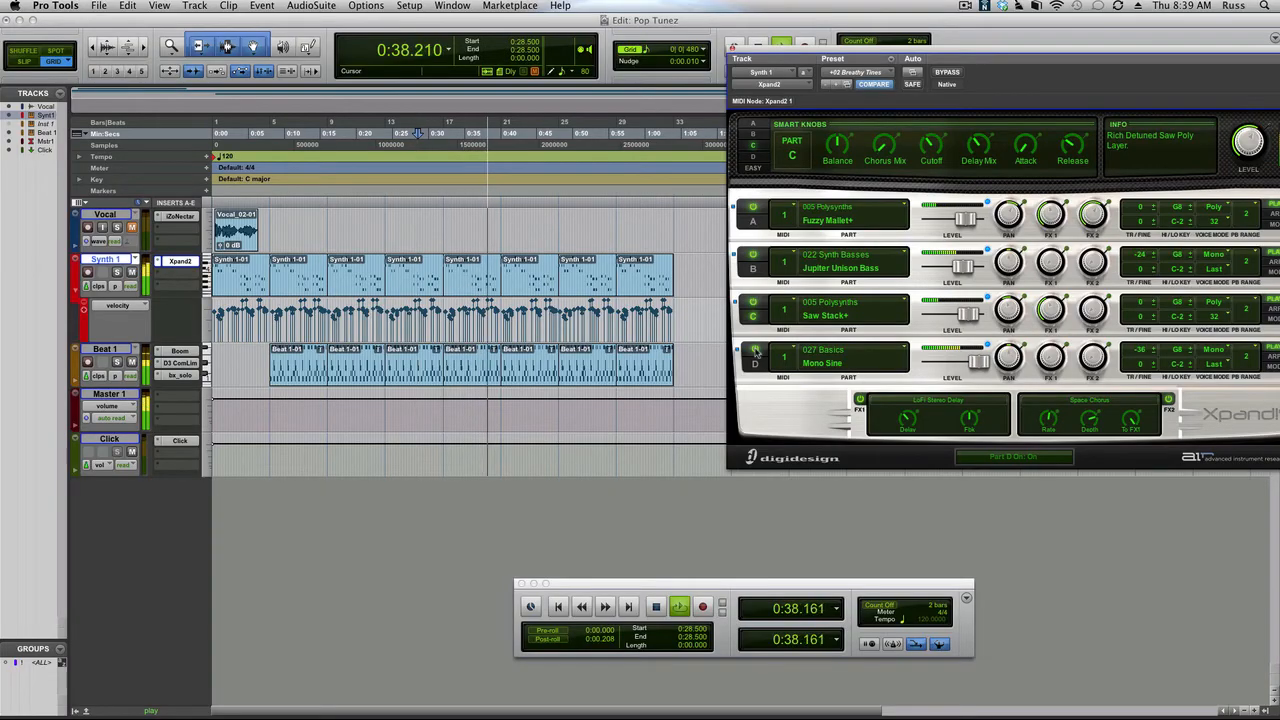
Open the Plug-In Automation dialog from the Xpand2 plug-in window's automation button.
left_click(655, 607)
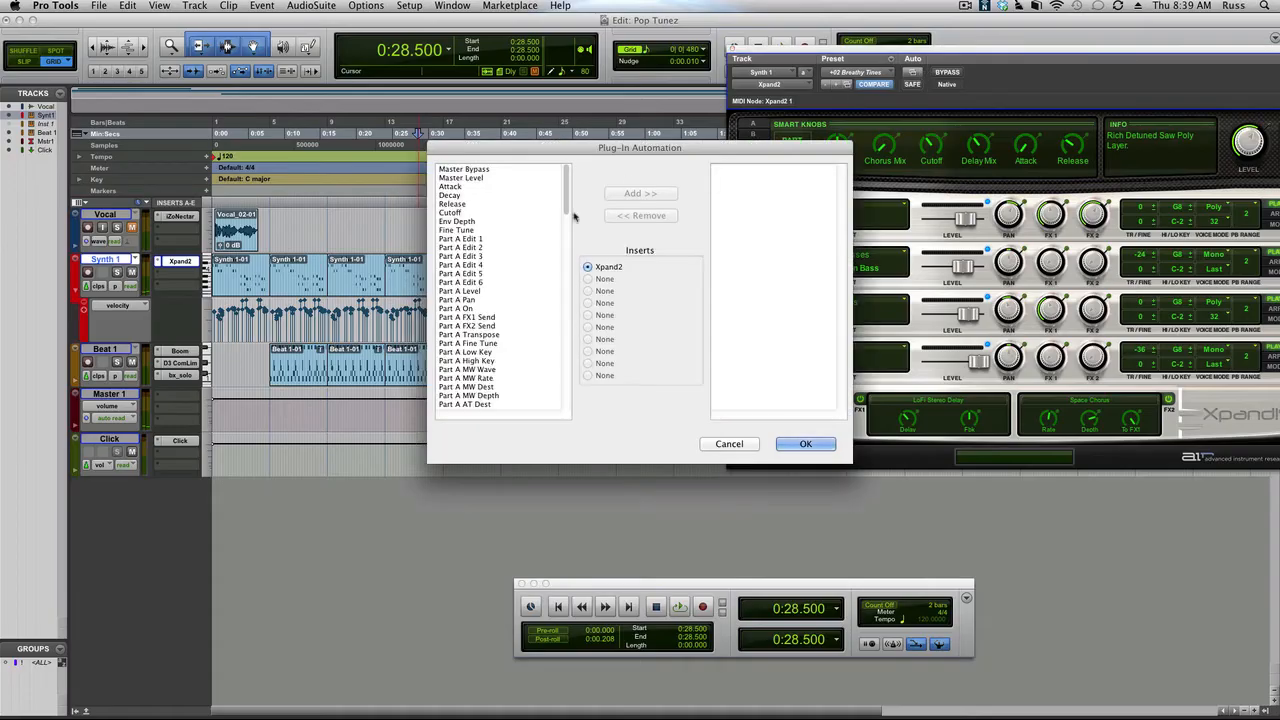
mouse_move(465, 317)
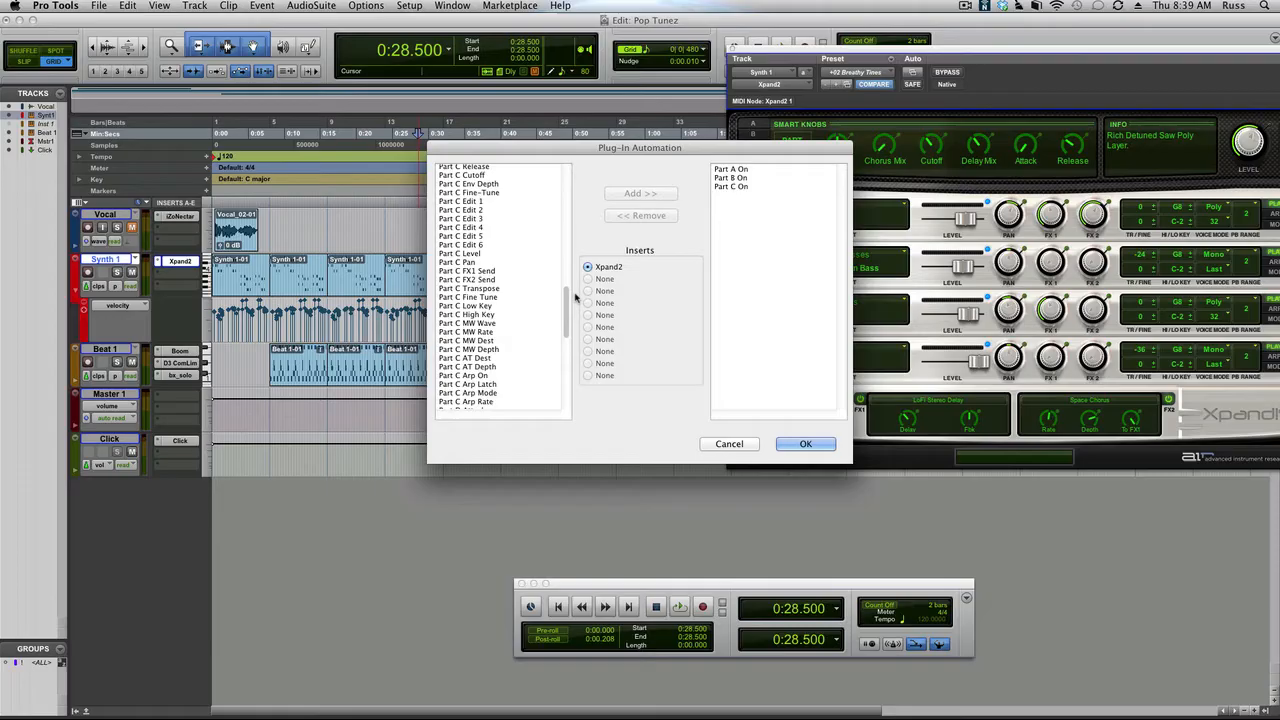
Scroll the parameter list and add Part D On to the automated parameters.
scroll("down", 3)
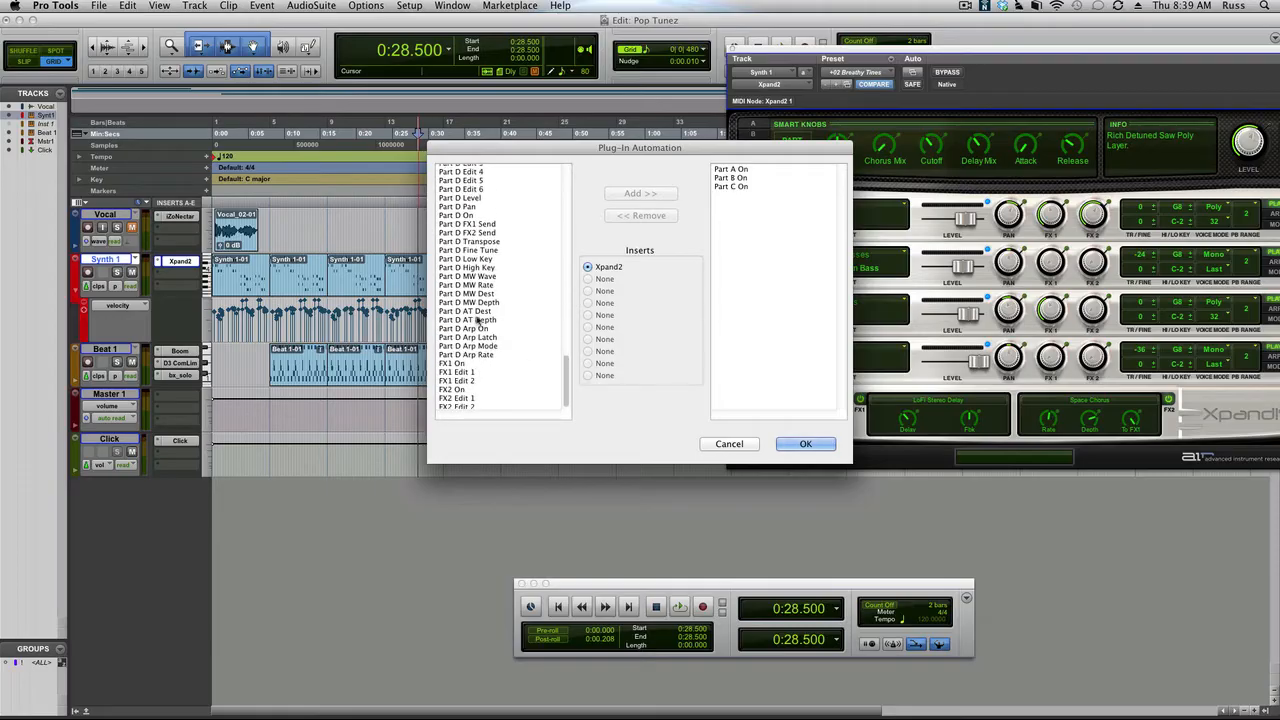
left_click(460, 215)
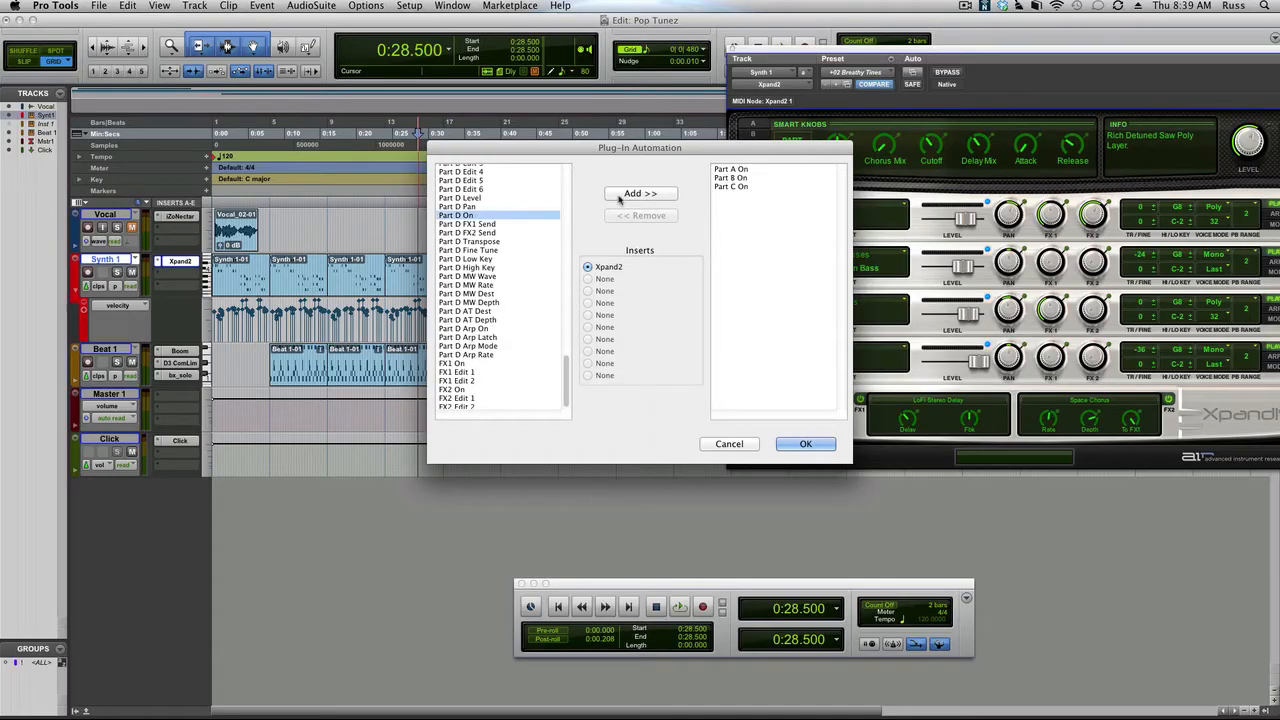
left_click(805, 443)
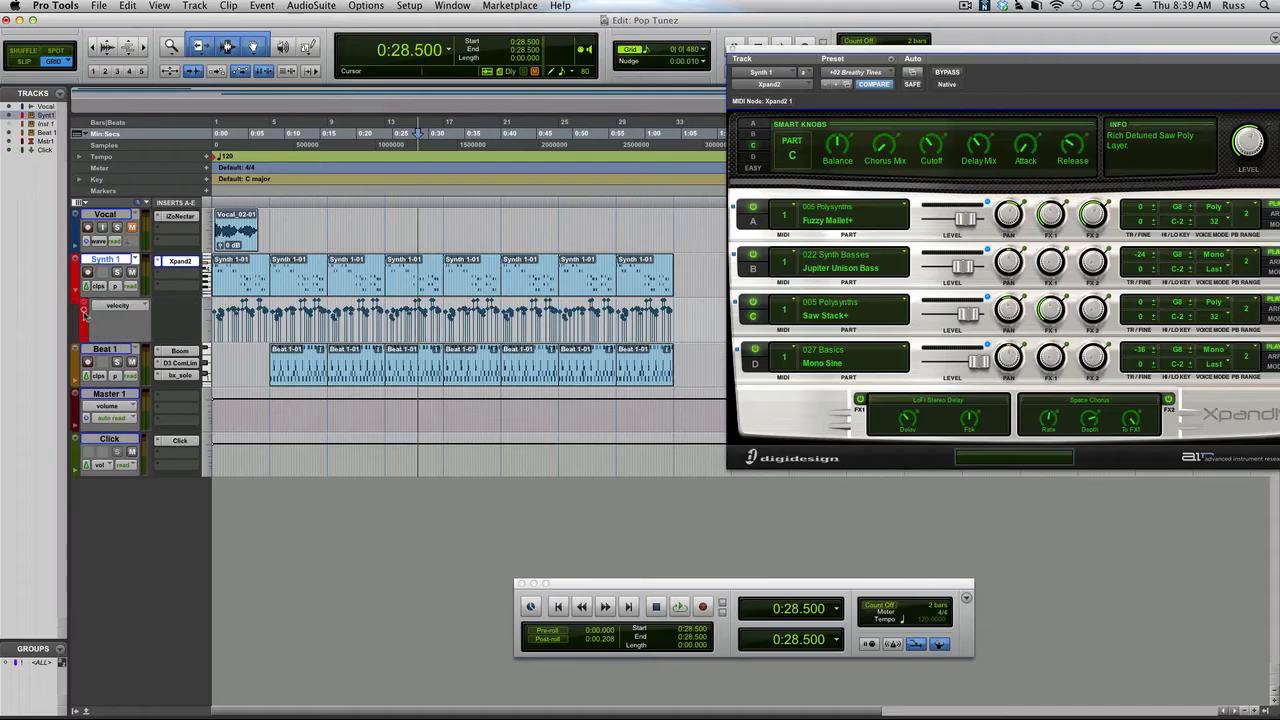
Choose the Xpand2 parameters in Synth 1's track view selector to show the part lanes.
left_click(118, 305)
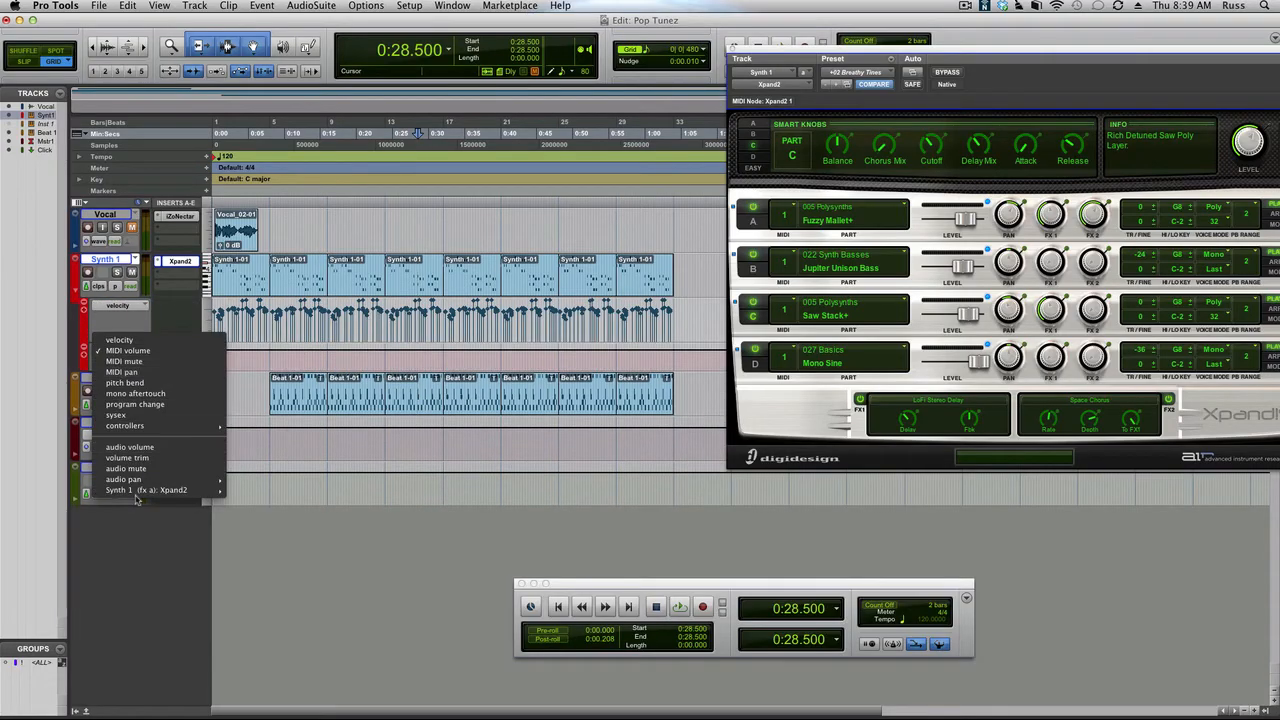
left_click(146, 490)
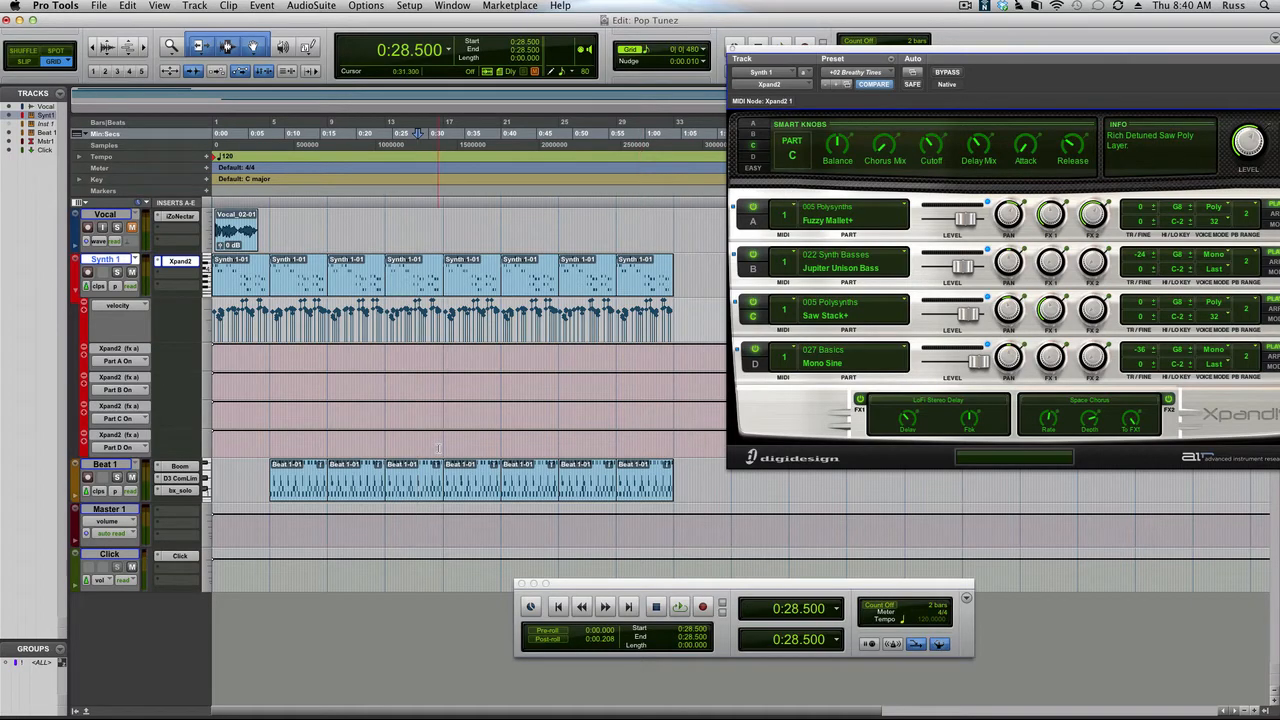
left_click(753, 303)
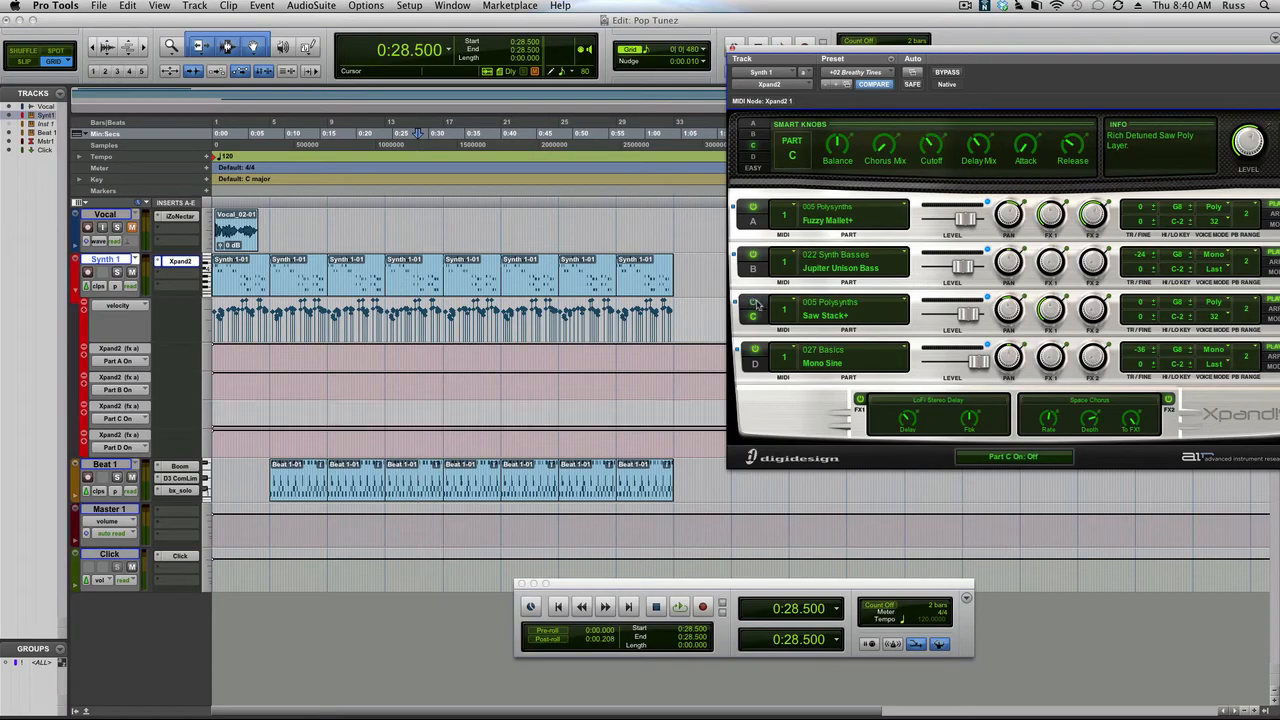
left_click(754, 303)
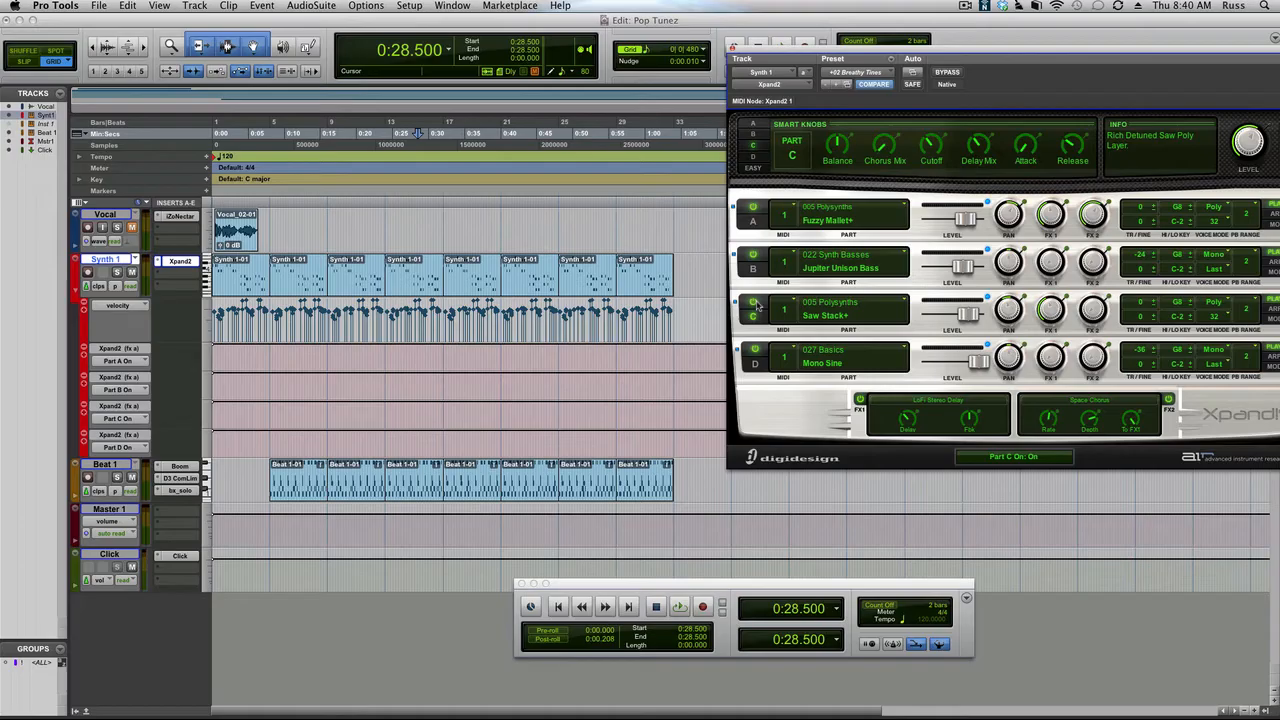
left_click(753, 310)
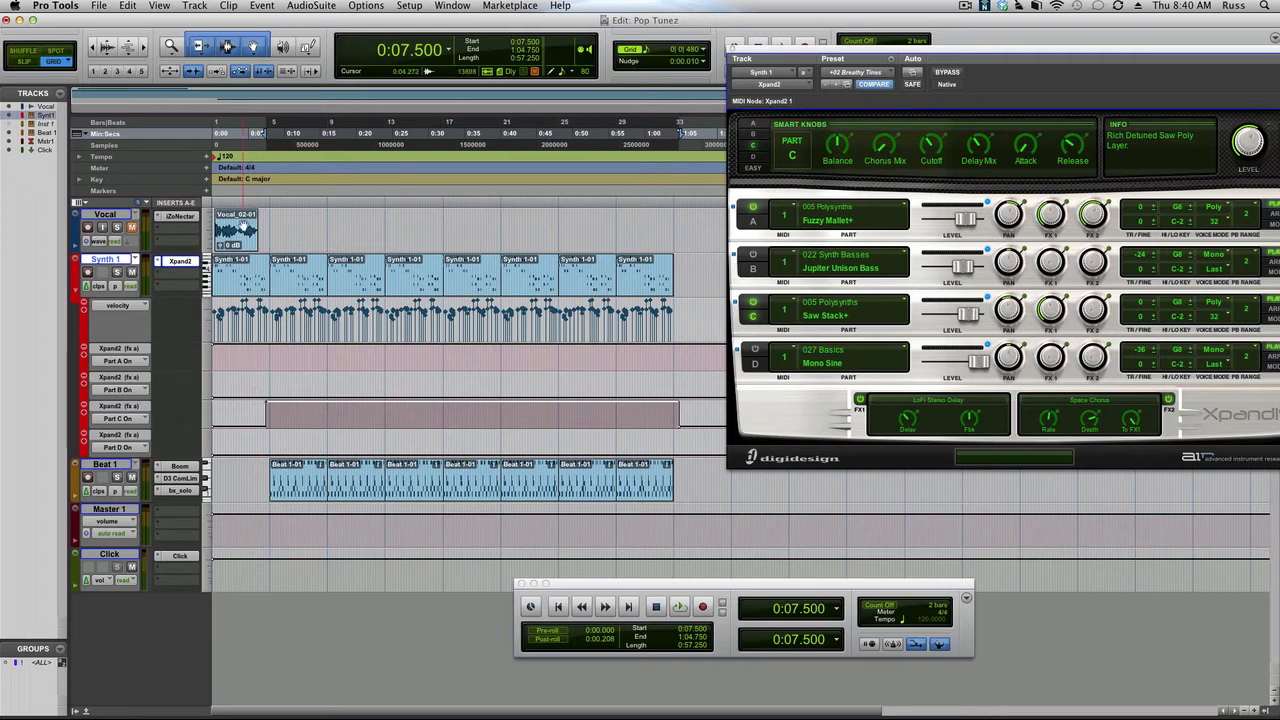
Click in the Part C On automation area near 0:07.5.
left_click(679, 606)
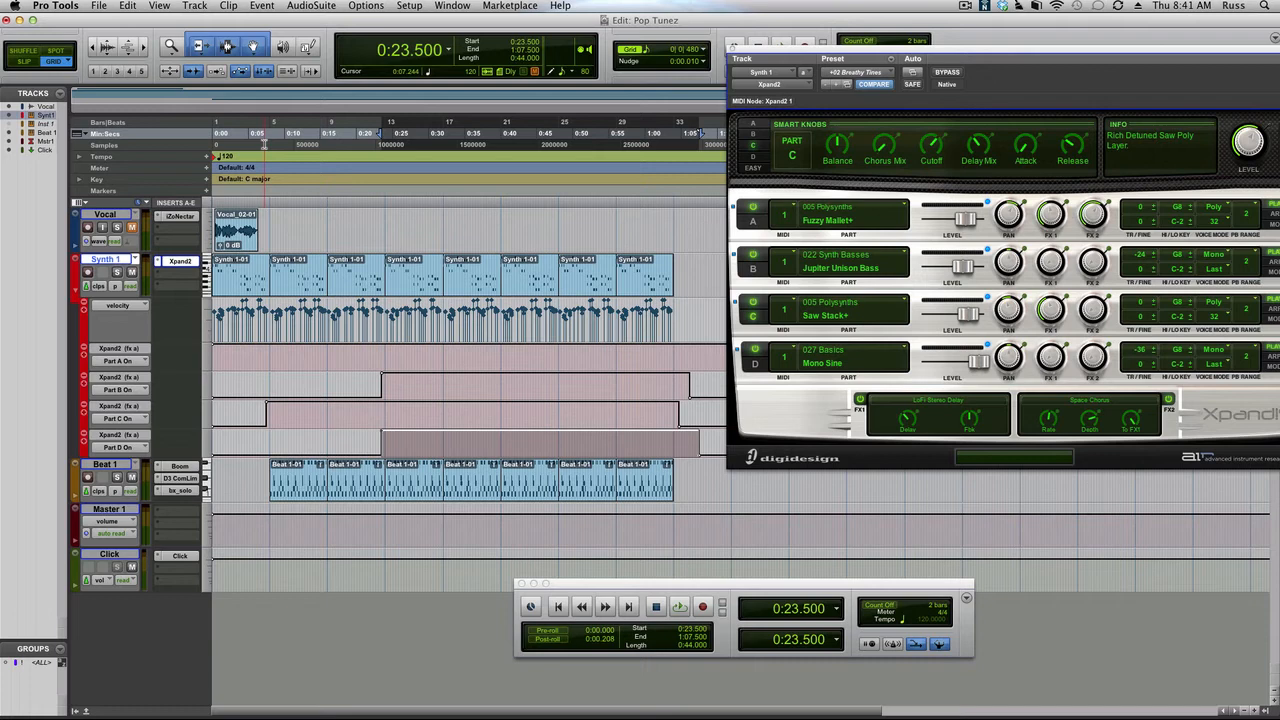
Start playback to hear Parts B, C and D switch on.
left_click(679, 606)
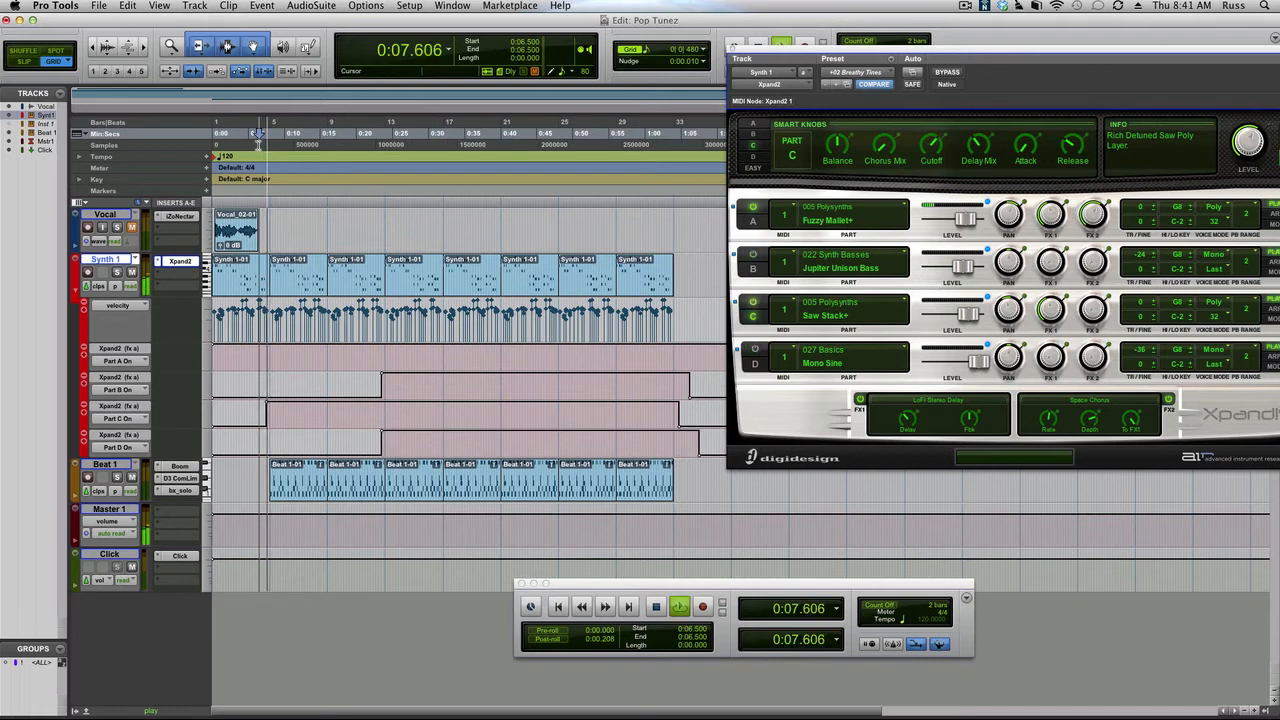